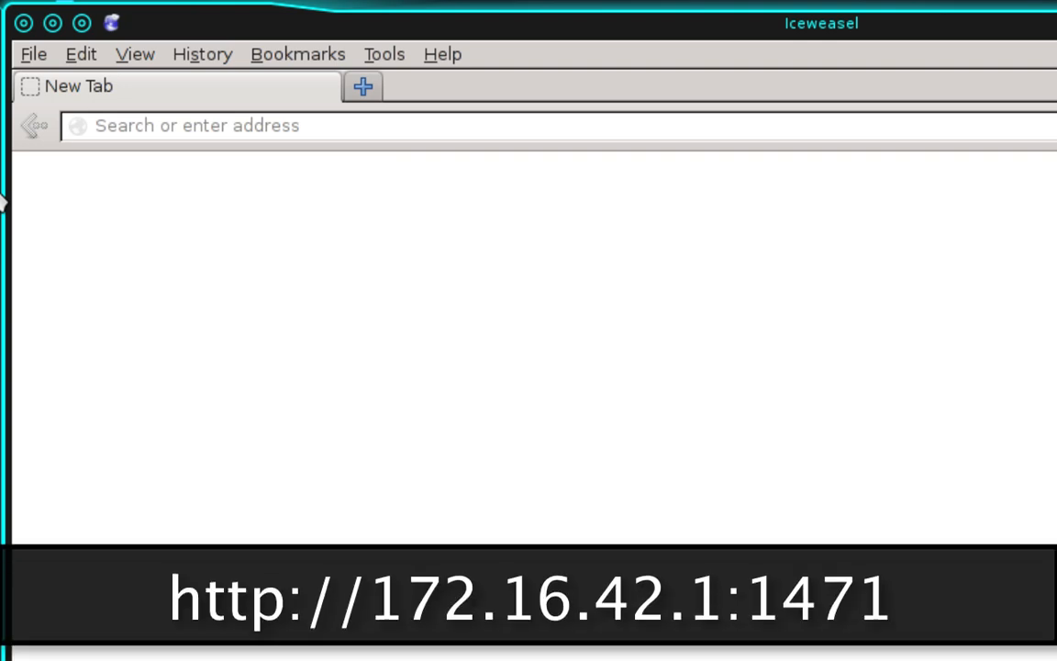
type("http://172.16.42.1")
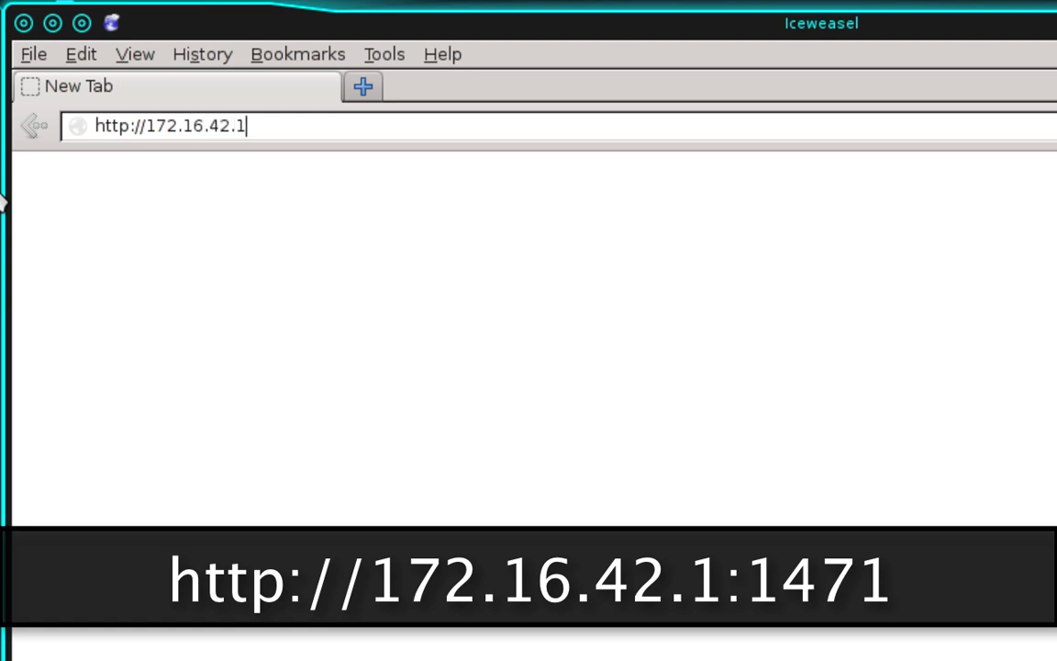
type(":147")
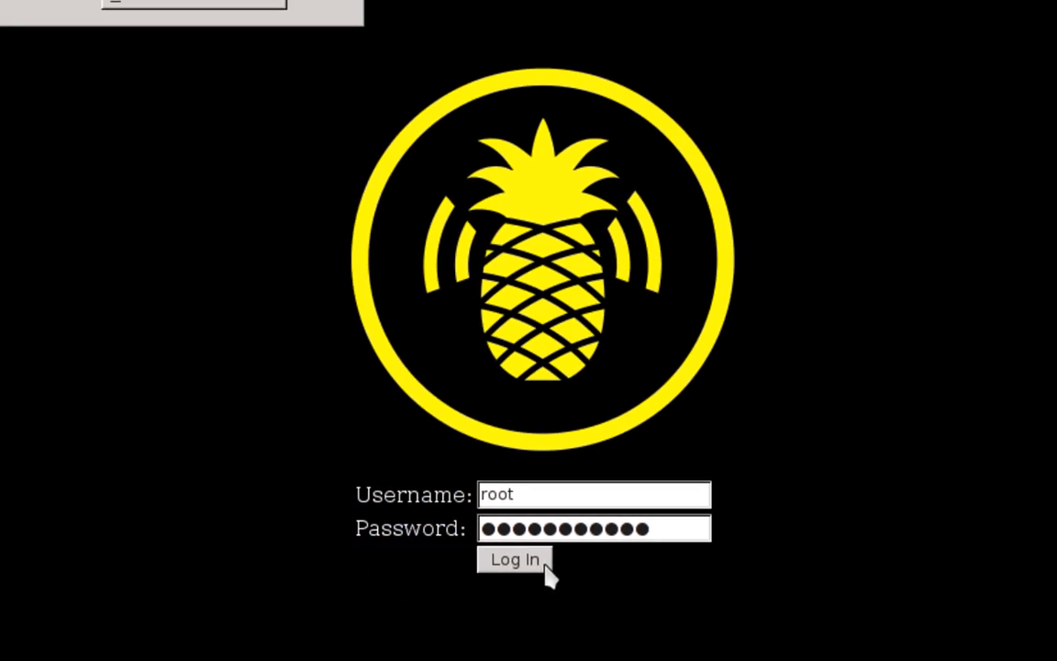
Log in as root to show the Pineapple's configuration, network and module tiles.
left_click(514, 559)
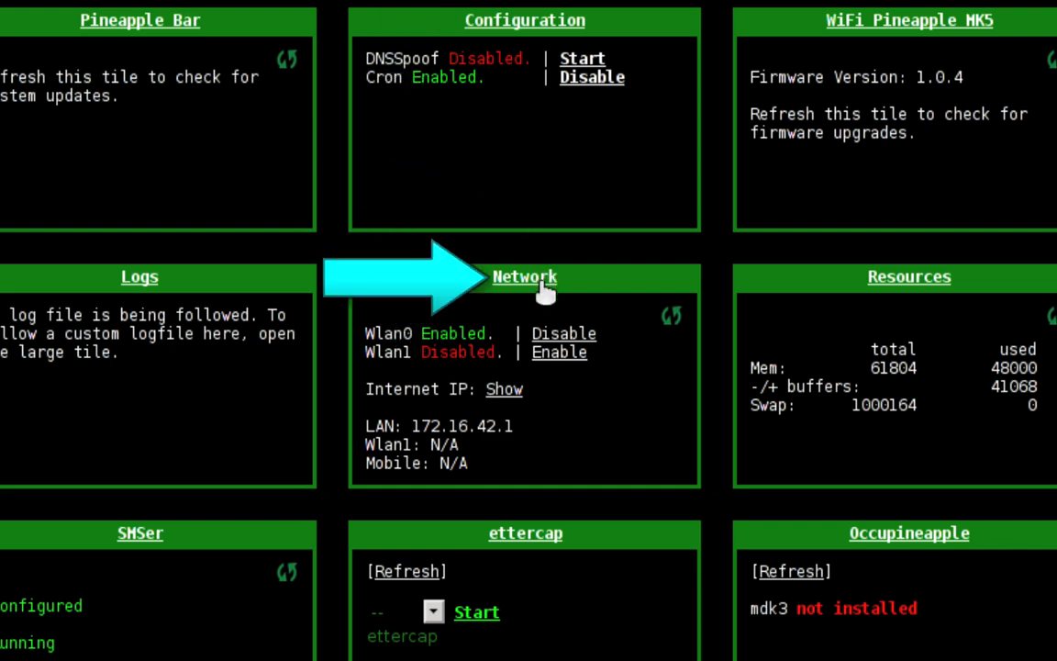
Connect the Pineapple to the open HackDroid network through Network client mode.
left_click(525, 276)
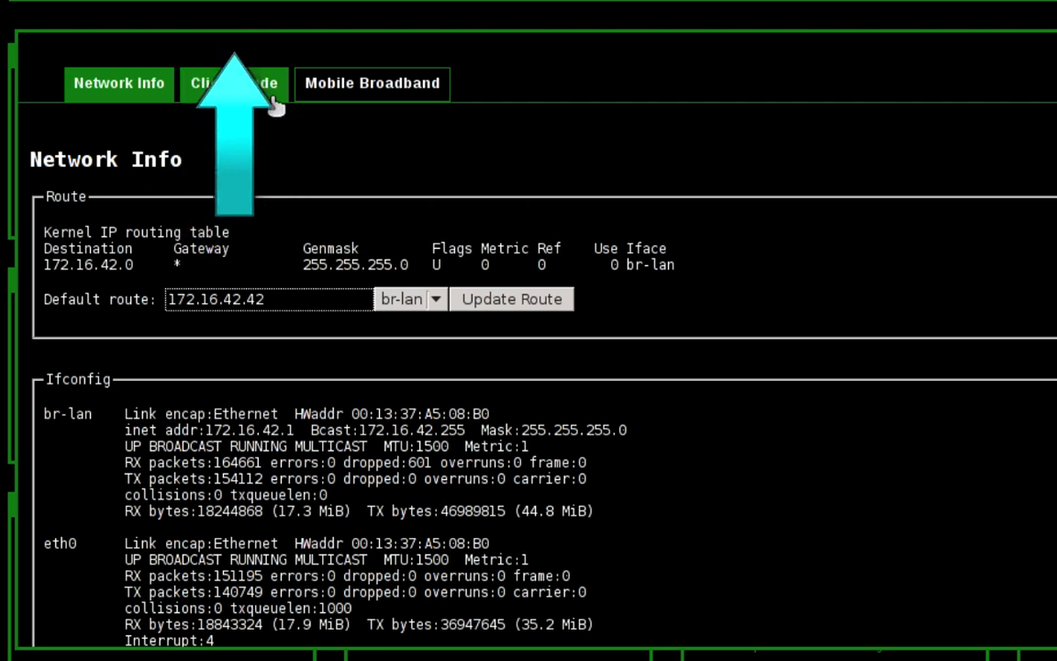
left_click(235, 82)
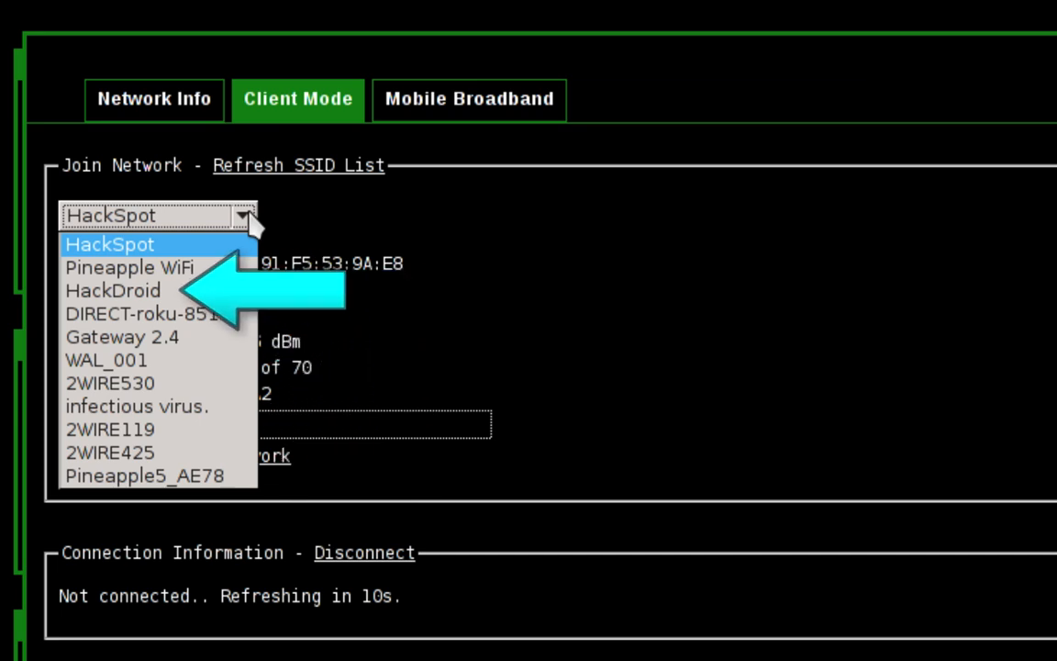
left_click(113, 290)
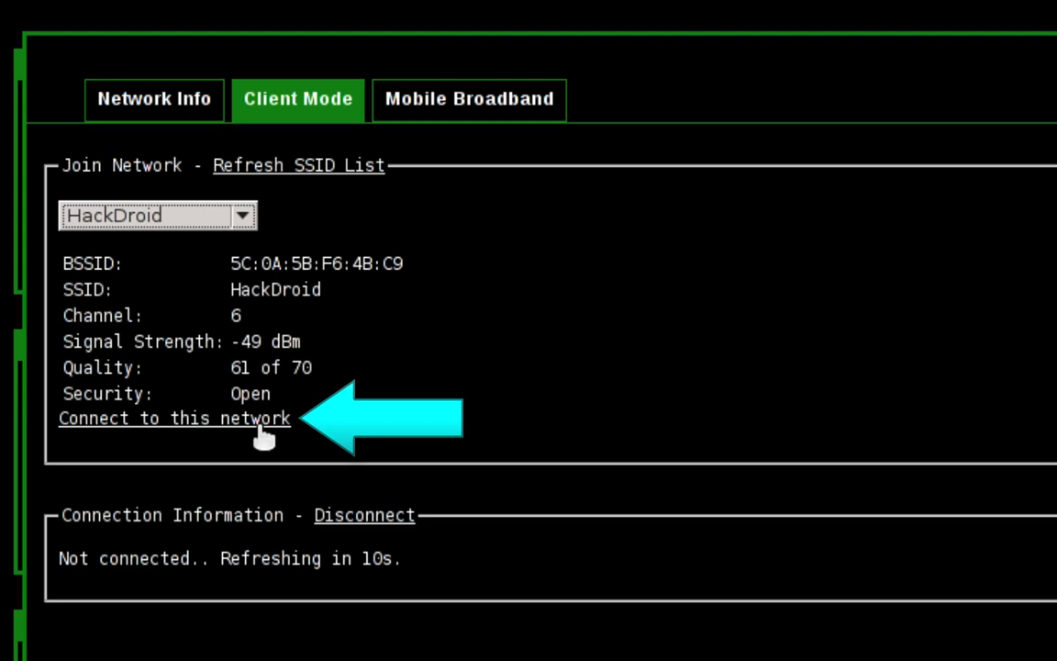
left_click(174, 418)
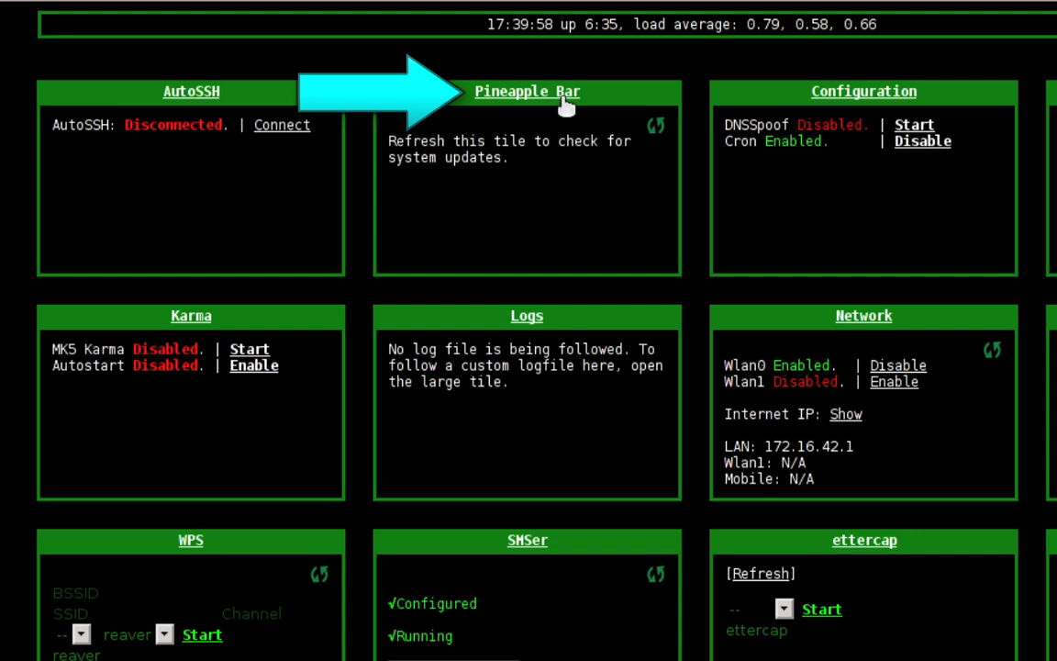
Show the Pineapple Bar's Available infusions list.
left_click(526, 90)
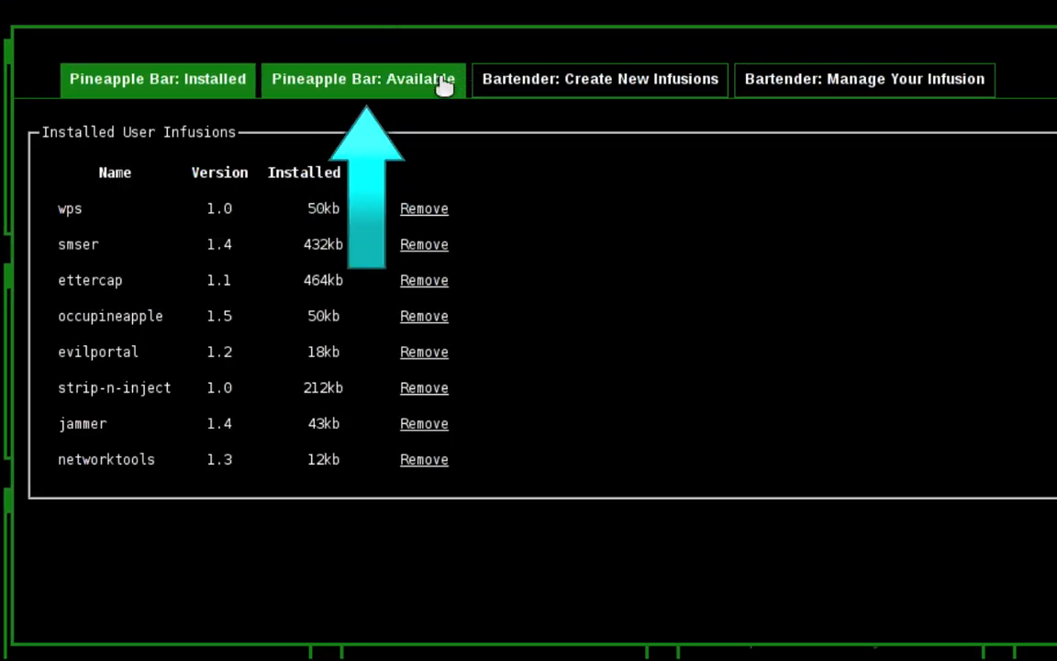
left_click(363, 79)
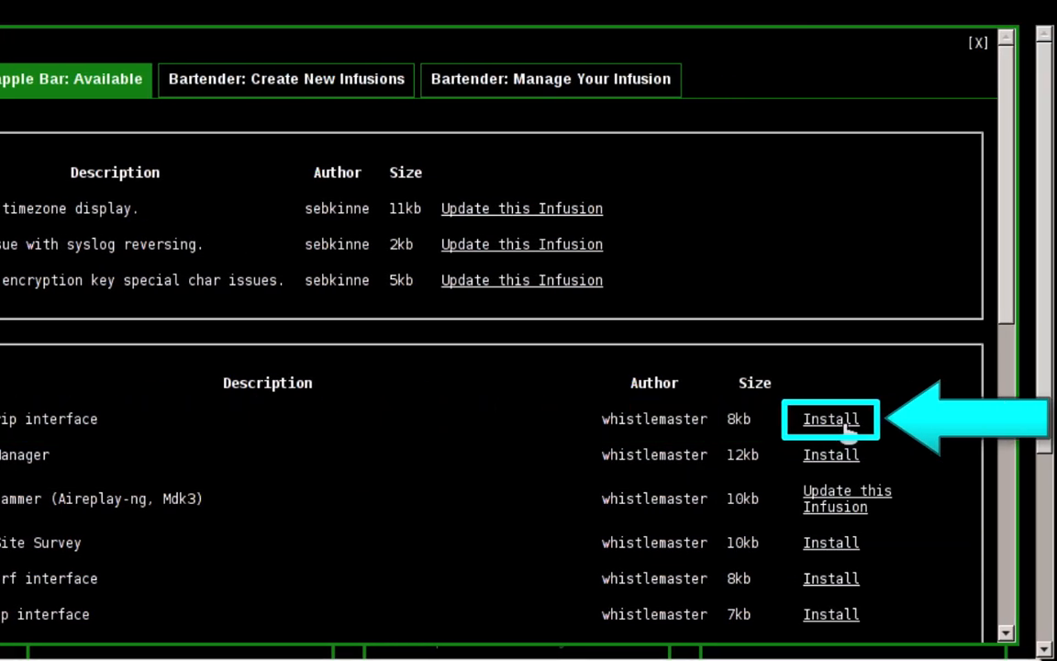
Install the sslstrip interface infusion onto internal storage.
left_click(830, 418)
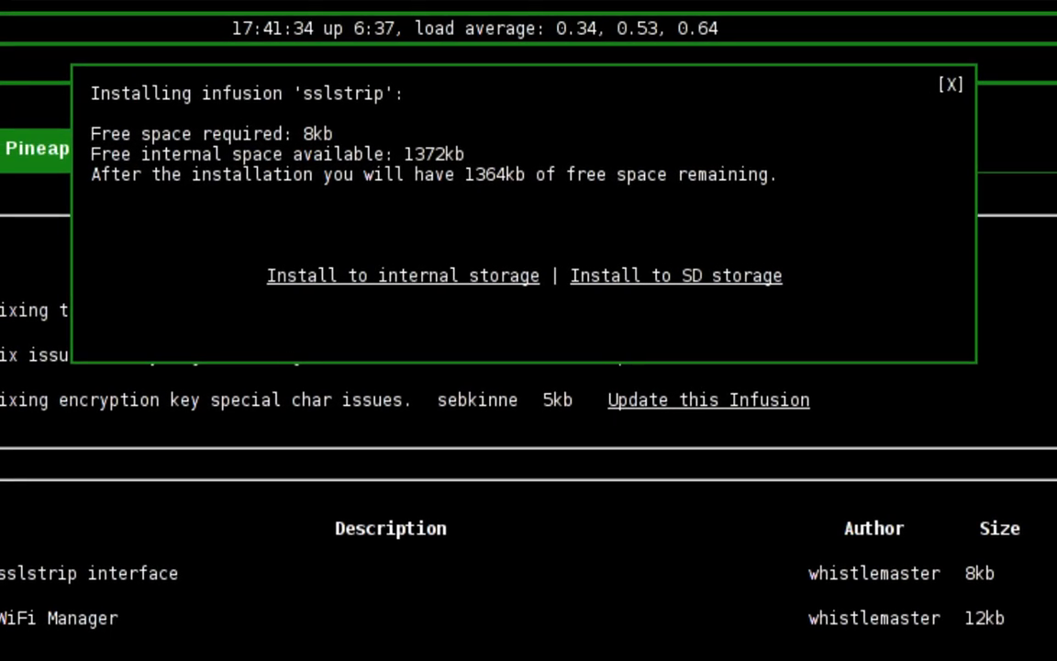
mouse_move(402, 275)
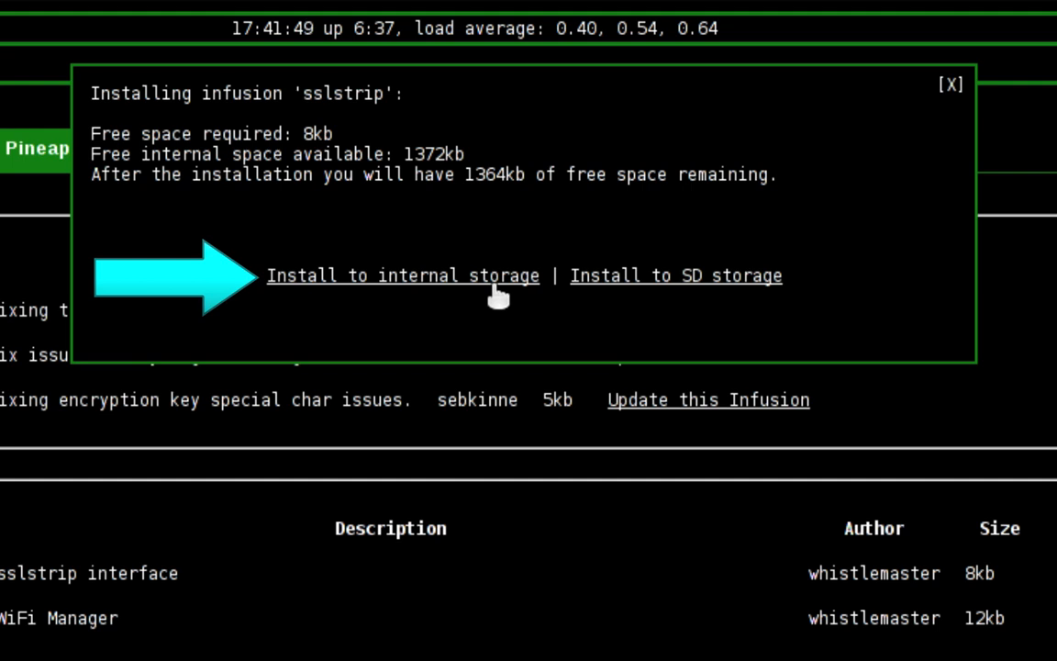
left_click(402, 275)
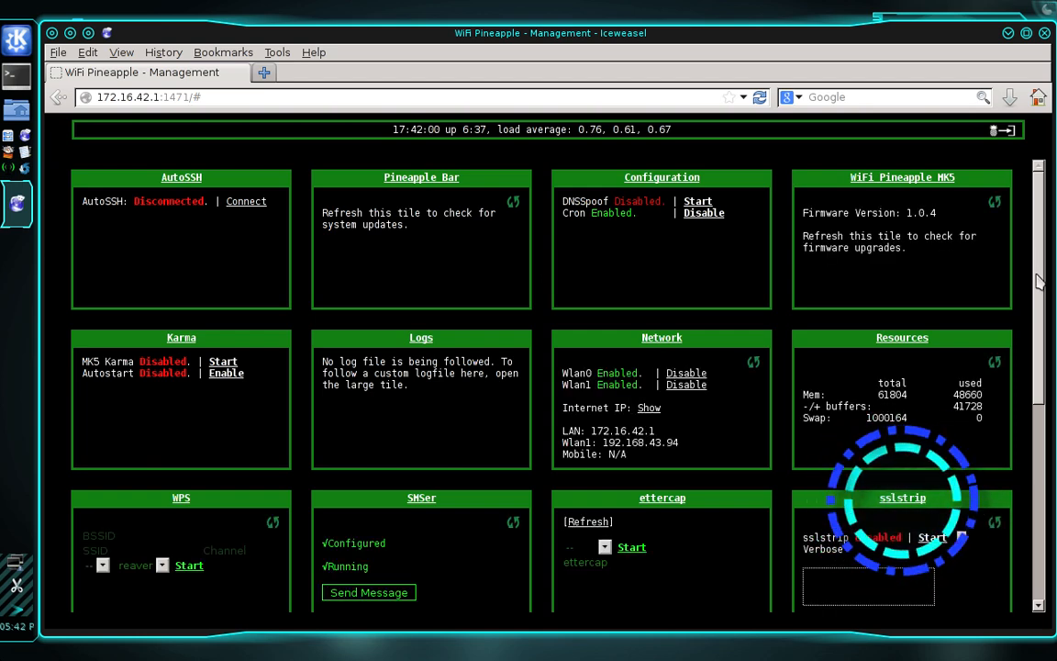
Turn sslstrip output Auto-refresh on and start sslstrip running.
scroll("down", 3)
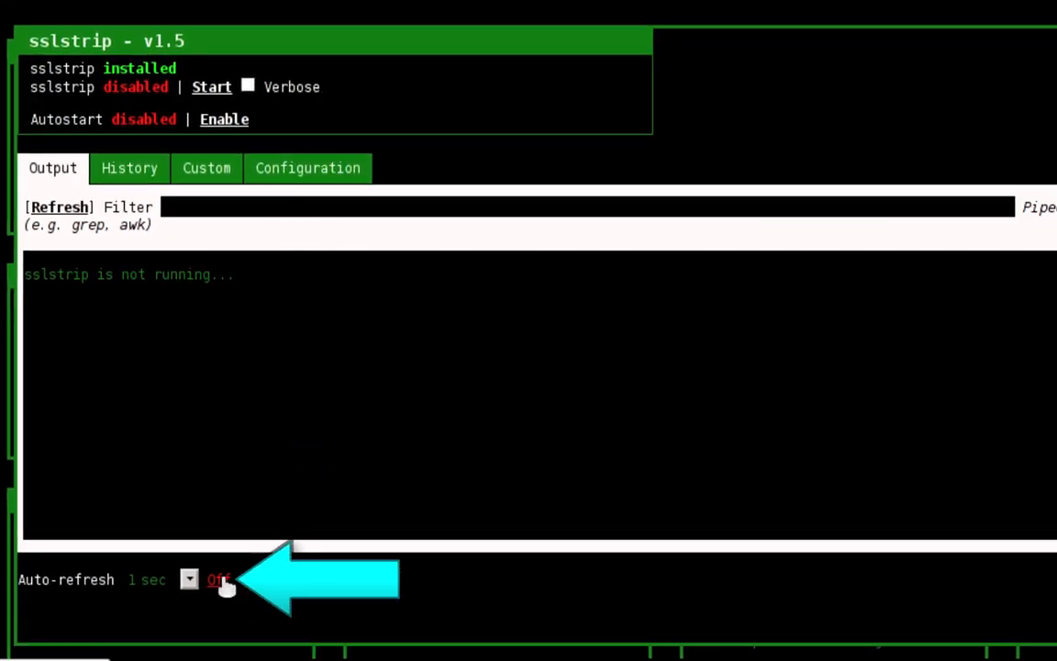
left_click(217, 579)
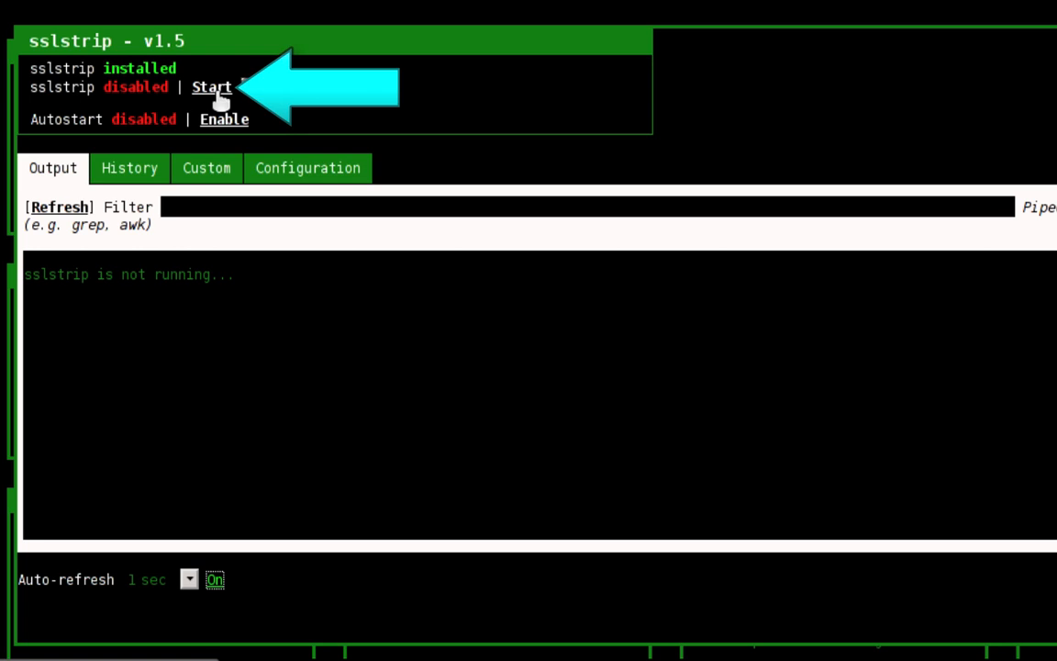
left_click(211, 86)
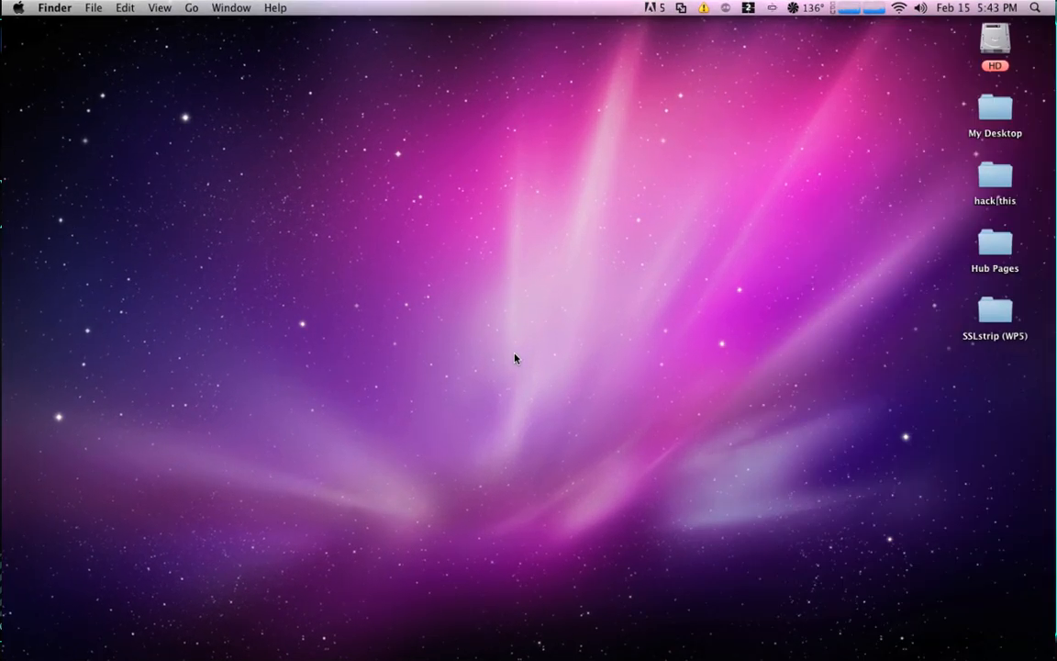
mouse_move(589, 286)
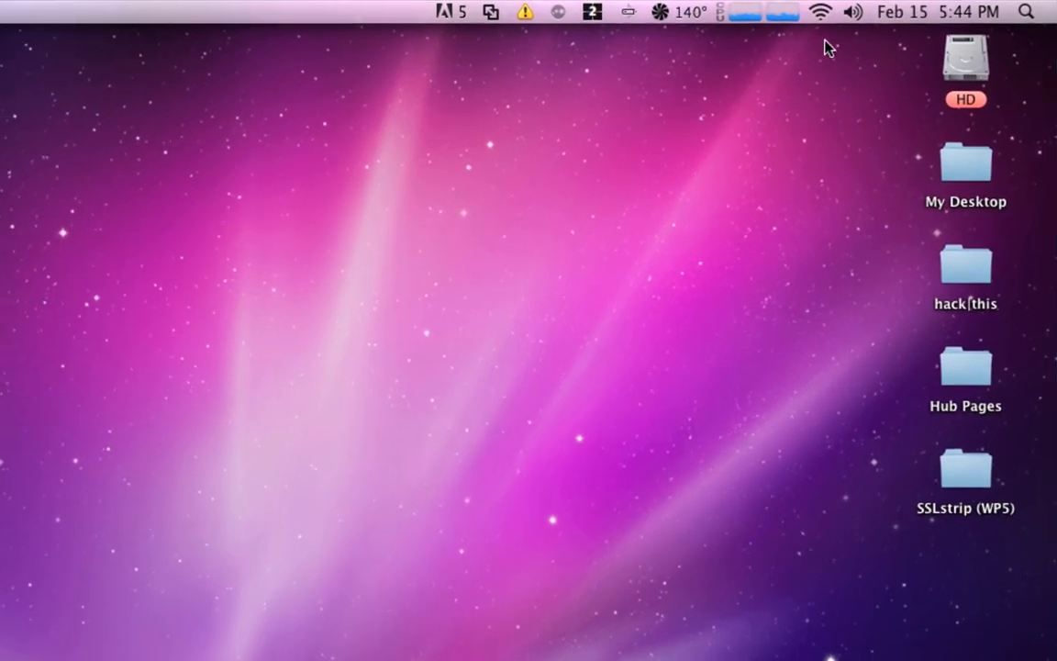
left_click(818, 12)
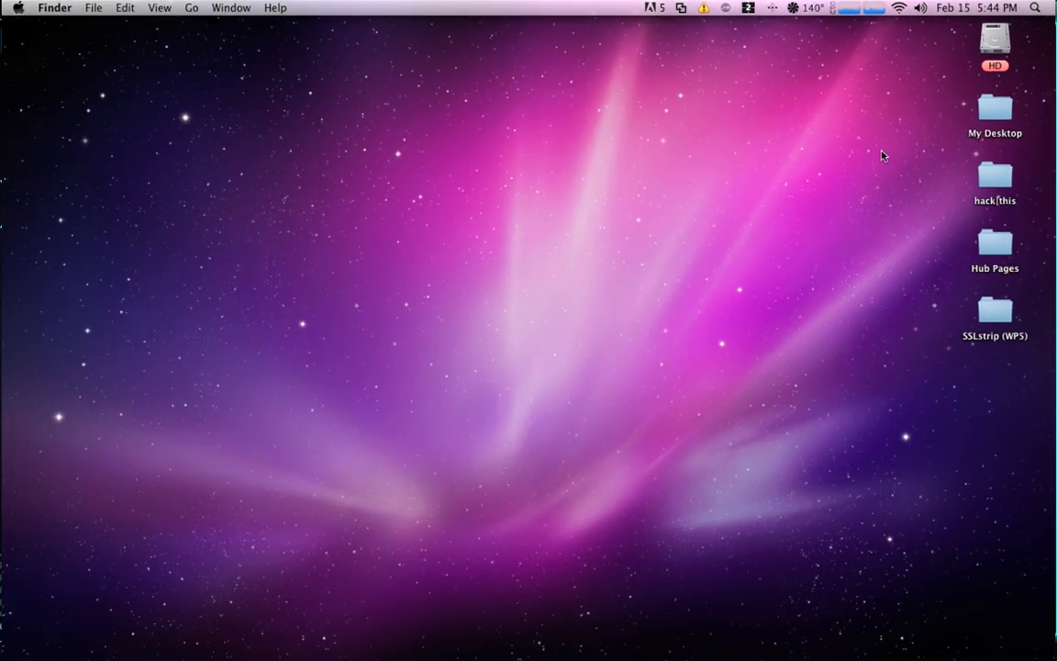
mouse_move(887, 150)
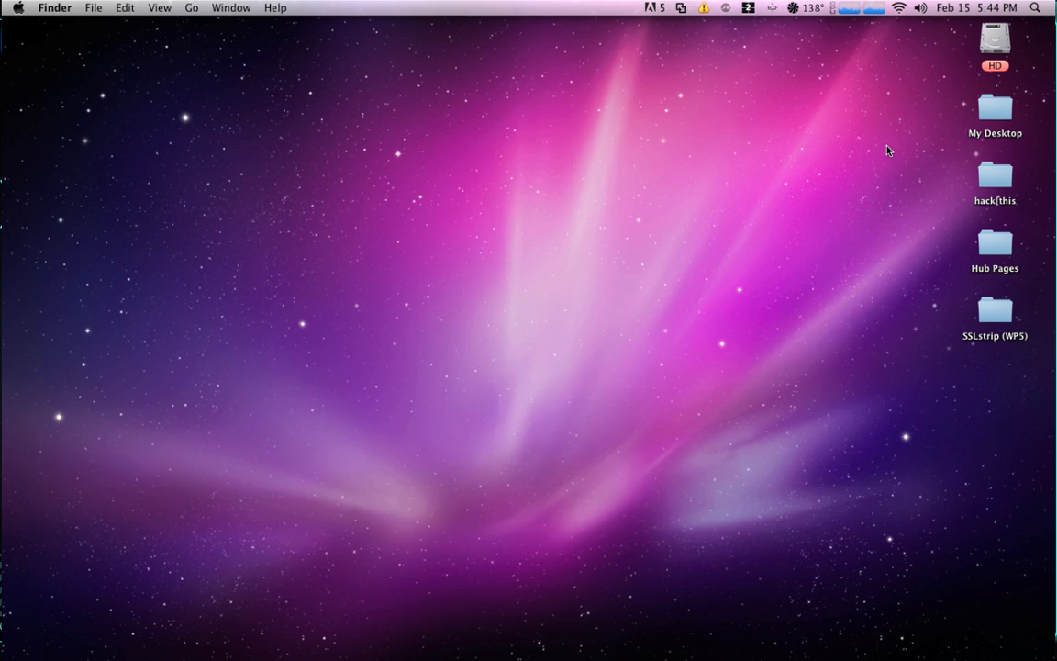
mouse_move(303, 633)
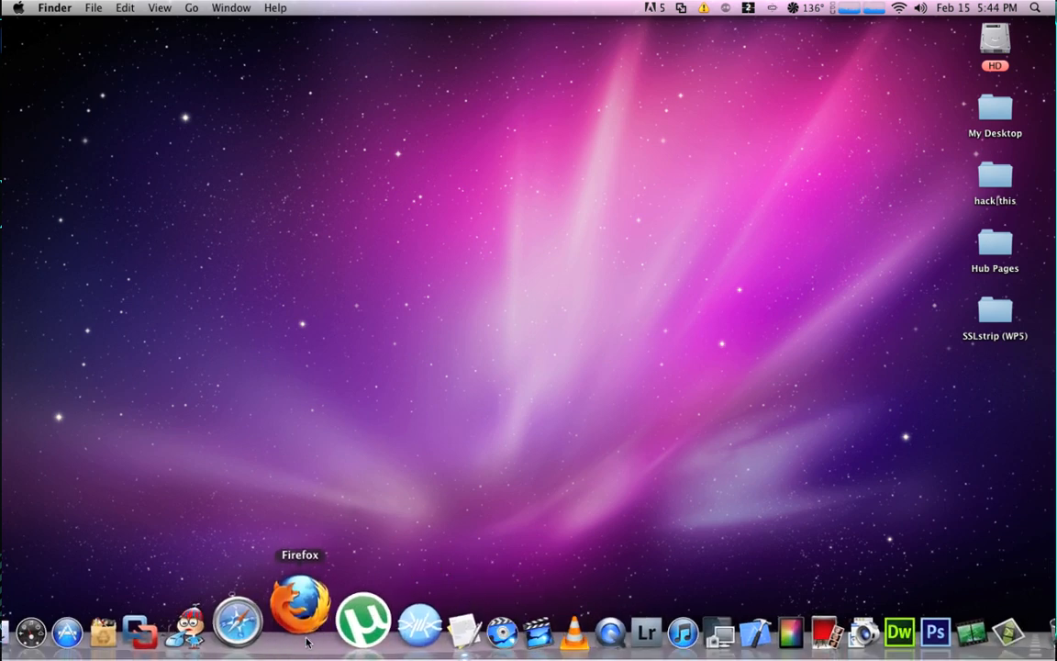
Launch Firefox from the Dock and load facebook.com.
left_click(300, 619)
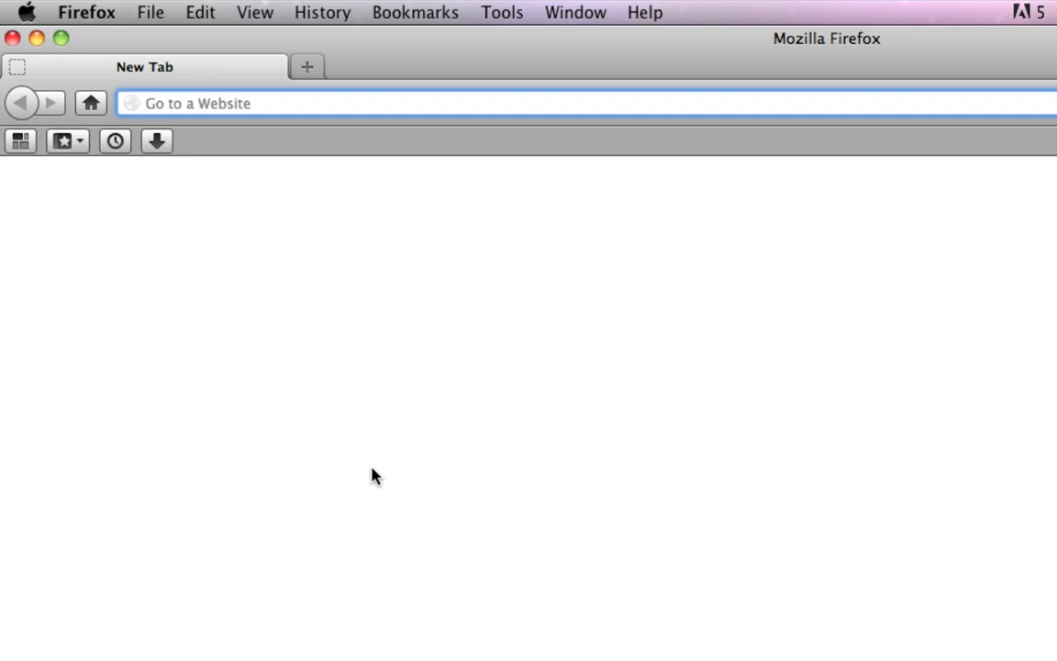
type("faceboo")
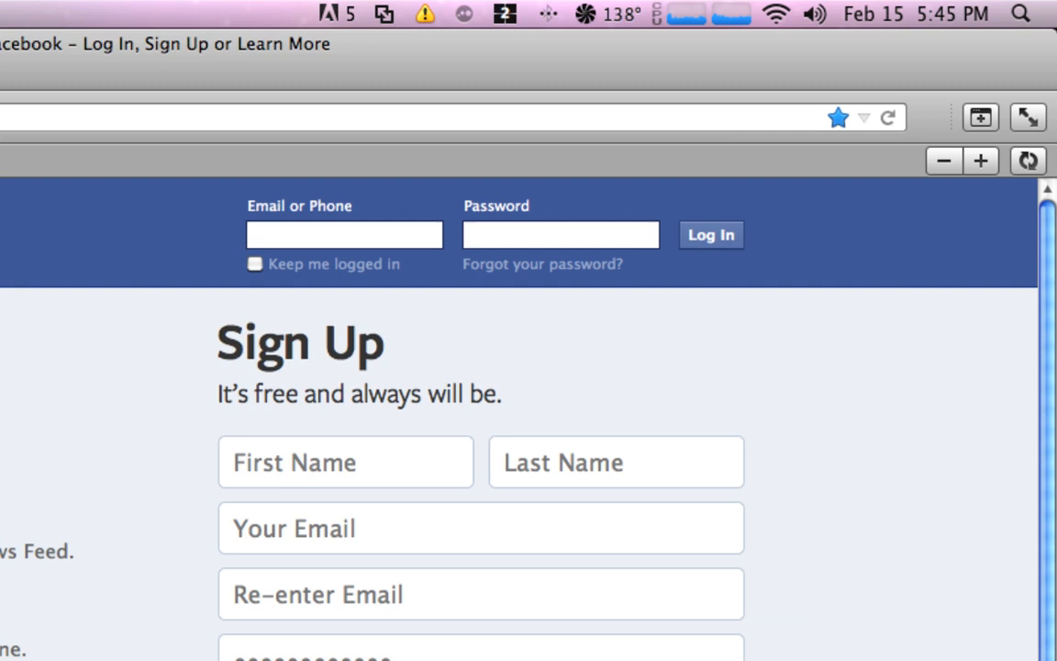
left_click(344, 235)
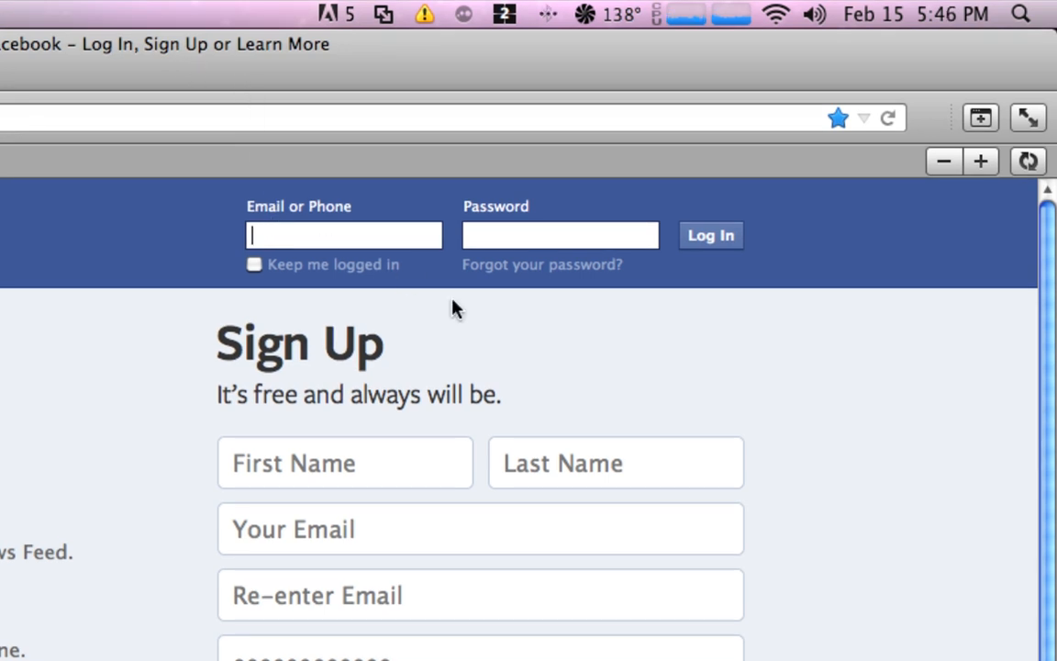
type("user@fa")
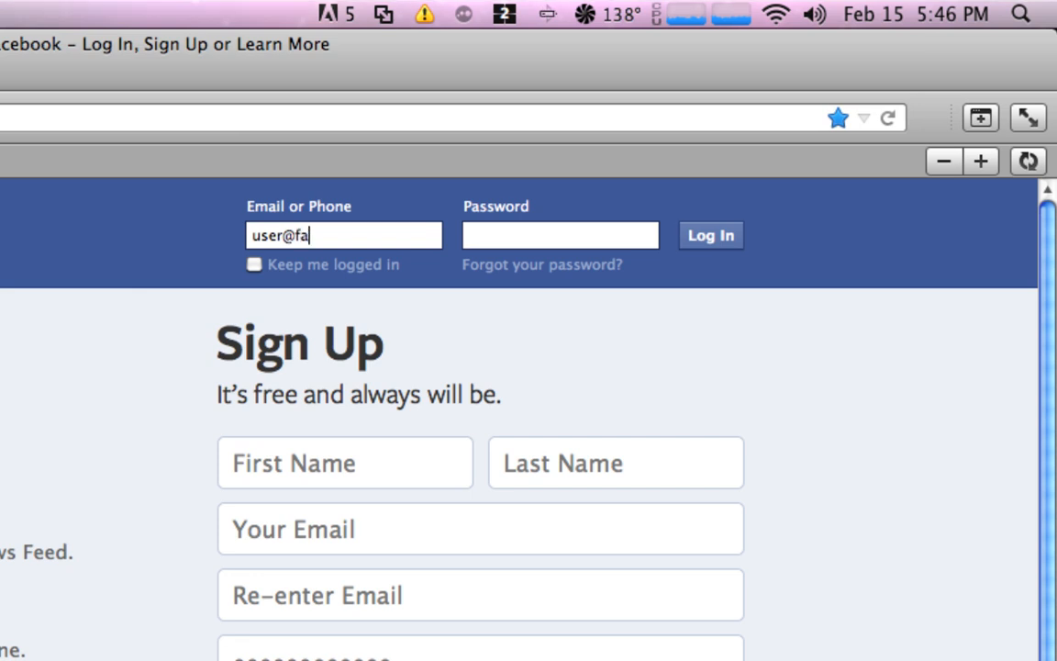
type("cebook.com")
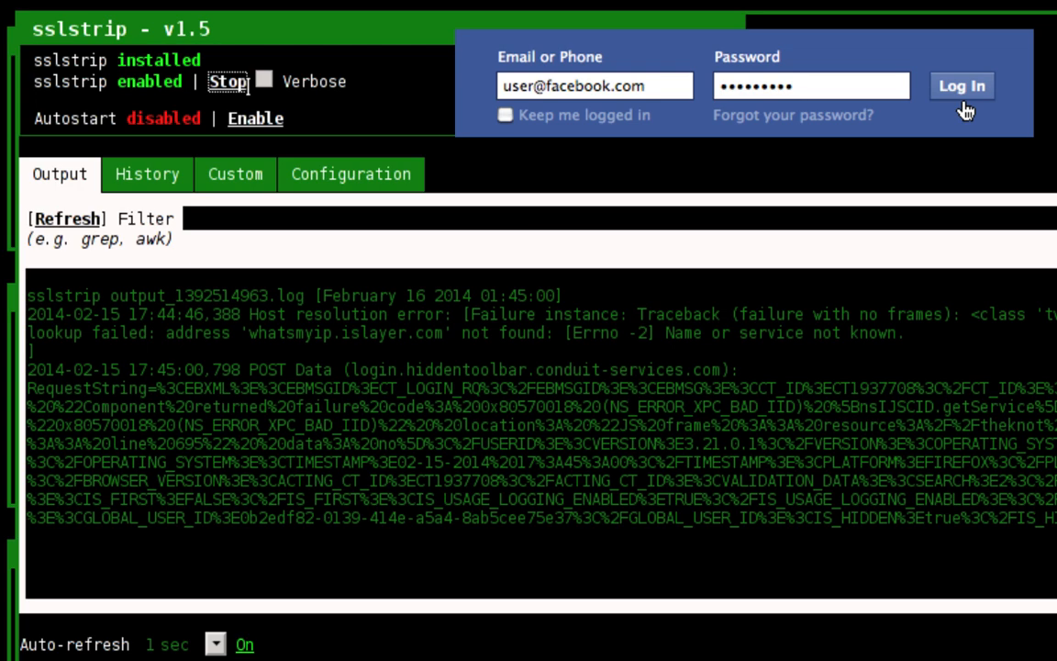
left_click(962, 86)
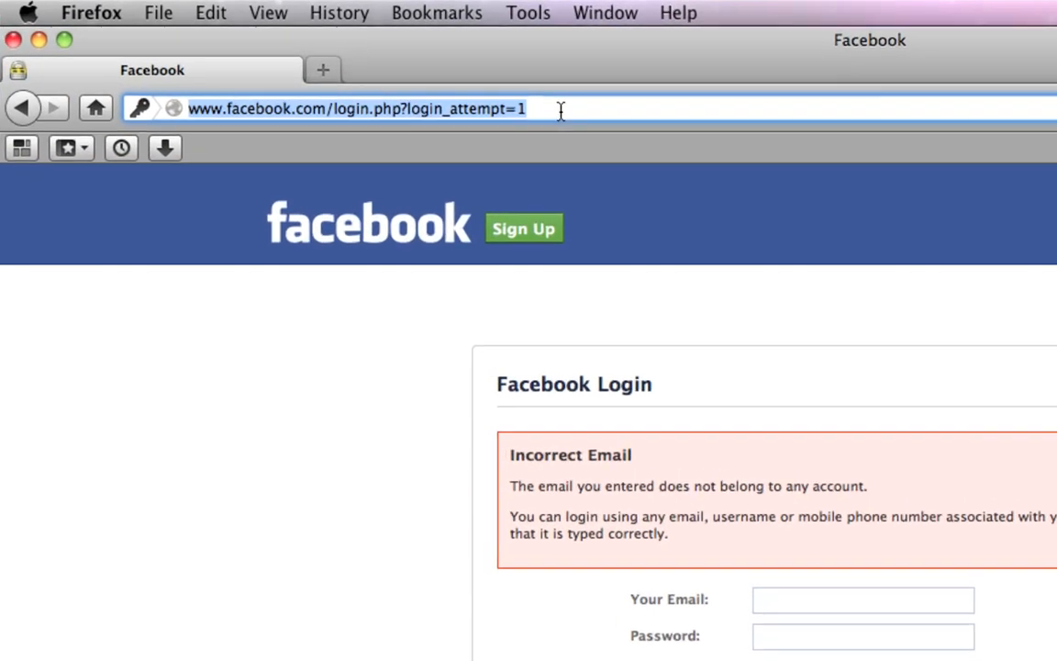
Load wordpress.com and submit a test login on its form.
type("wordpress.c")
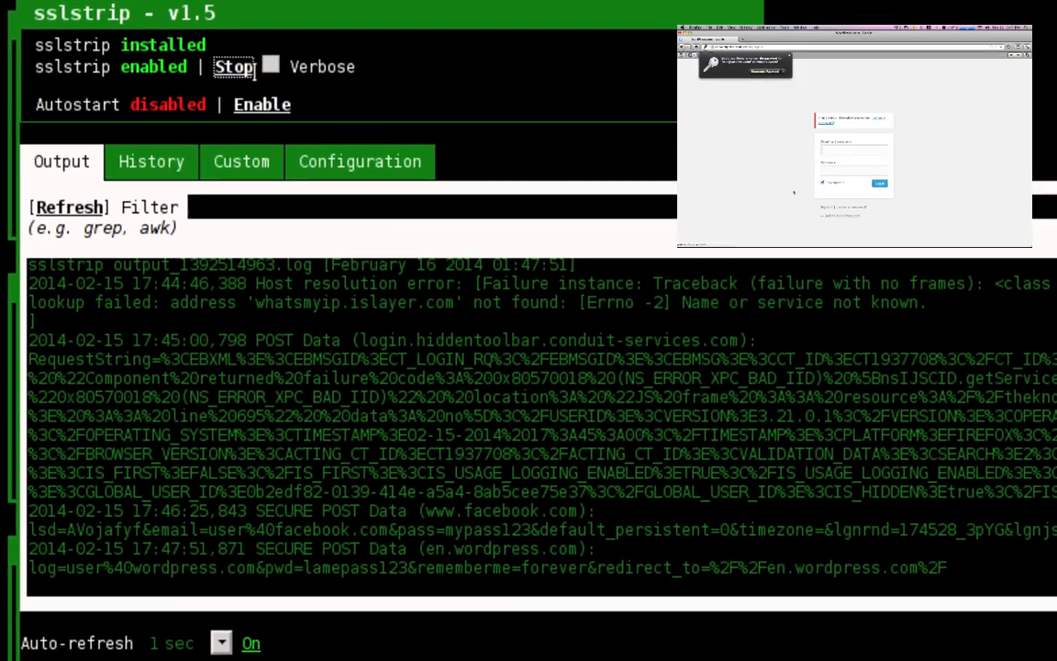
scroll("down", 3)
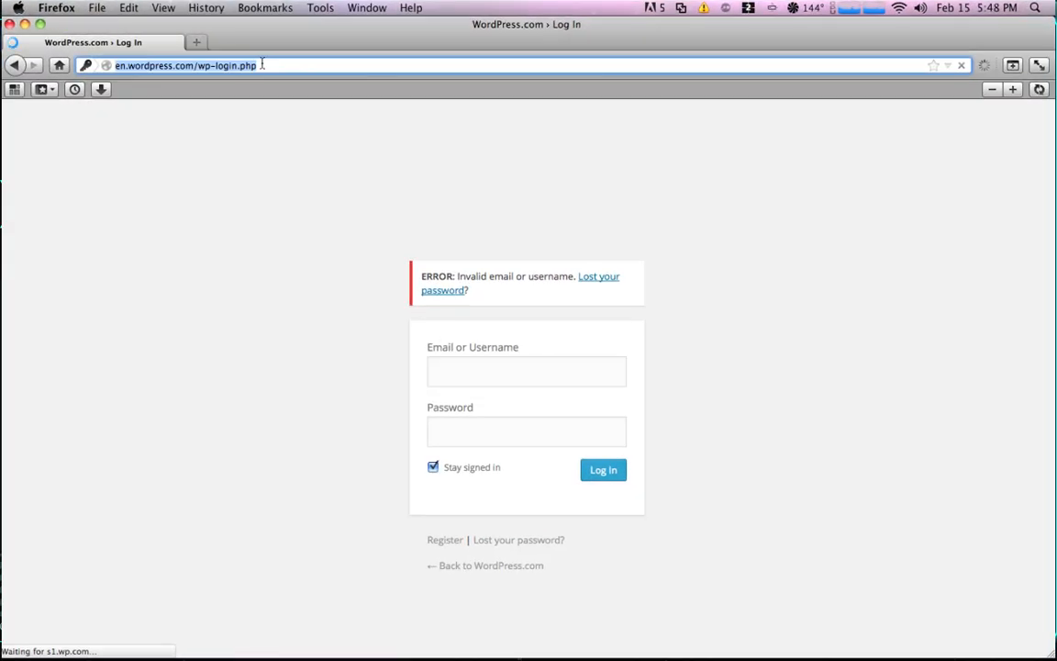
Load mail.yahoo.com and enter Yahoo ID user@yahoo with a test password.
type("mail")
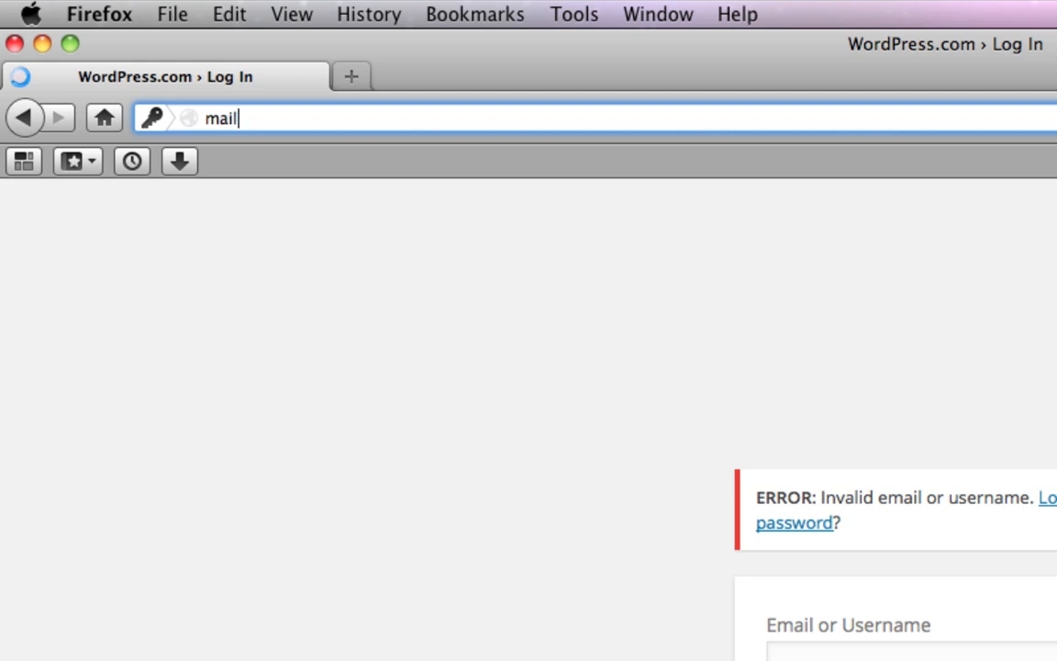
type(".yahoo.com")
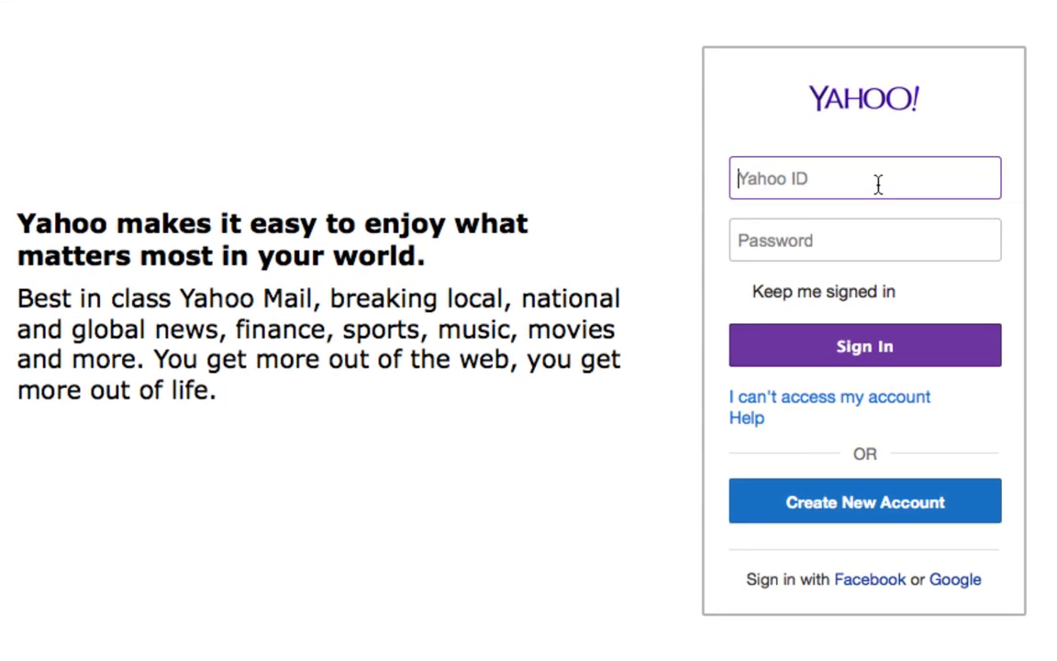
type("user@yahoo.com")
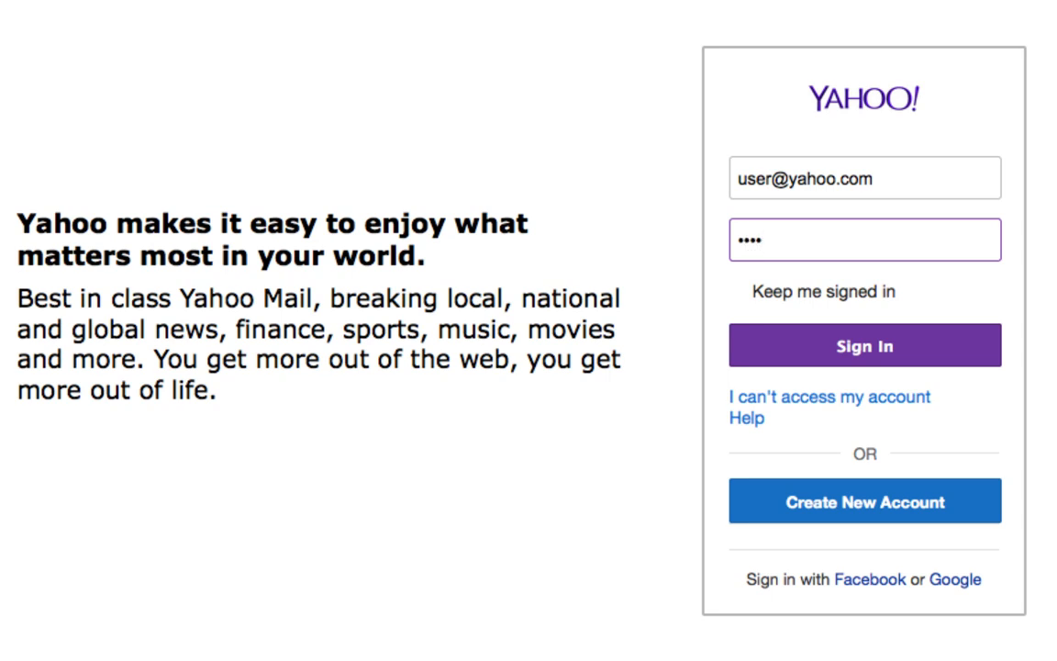
type("•")
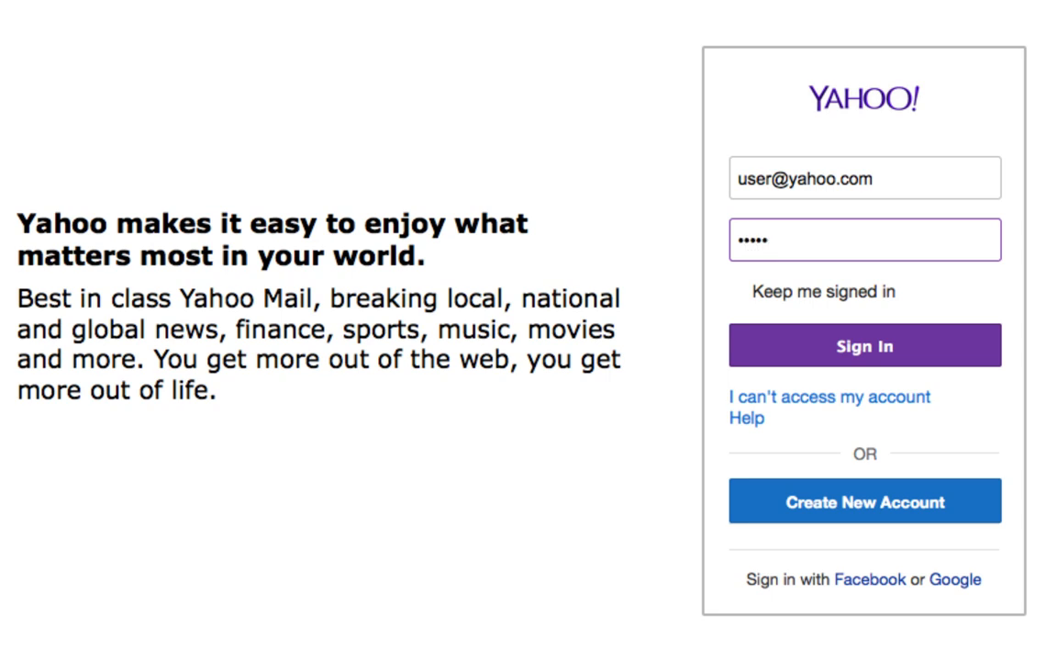
type("•")
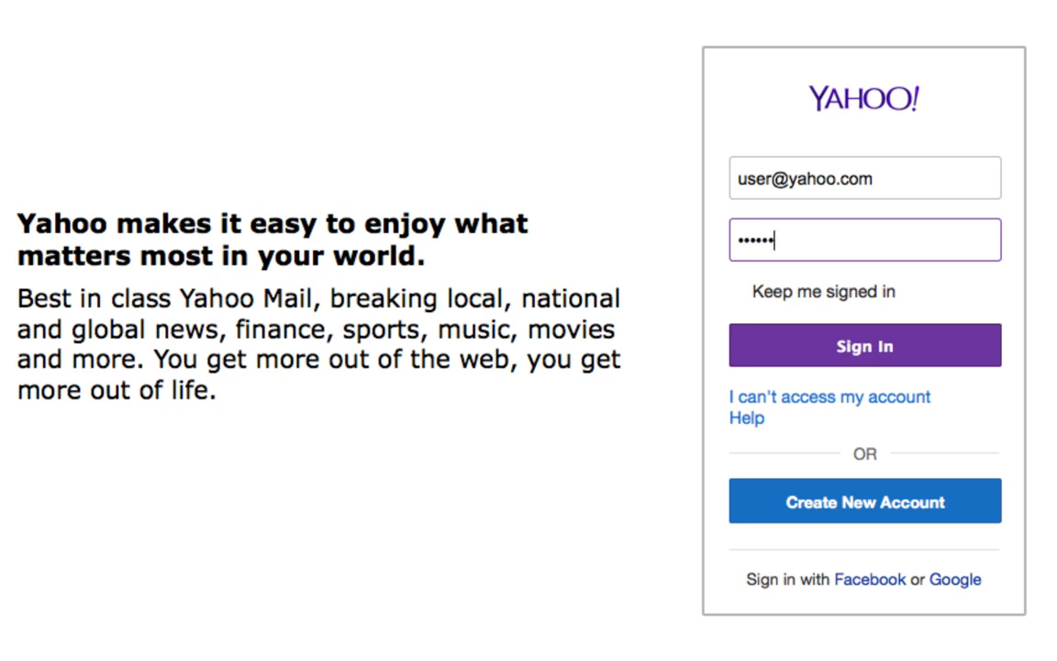
type("•")
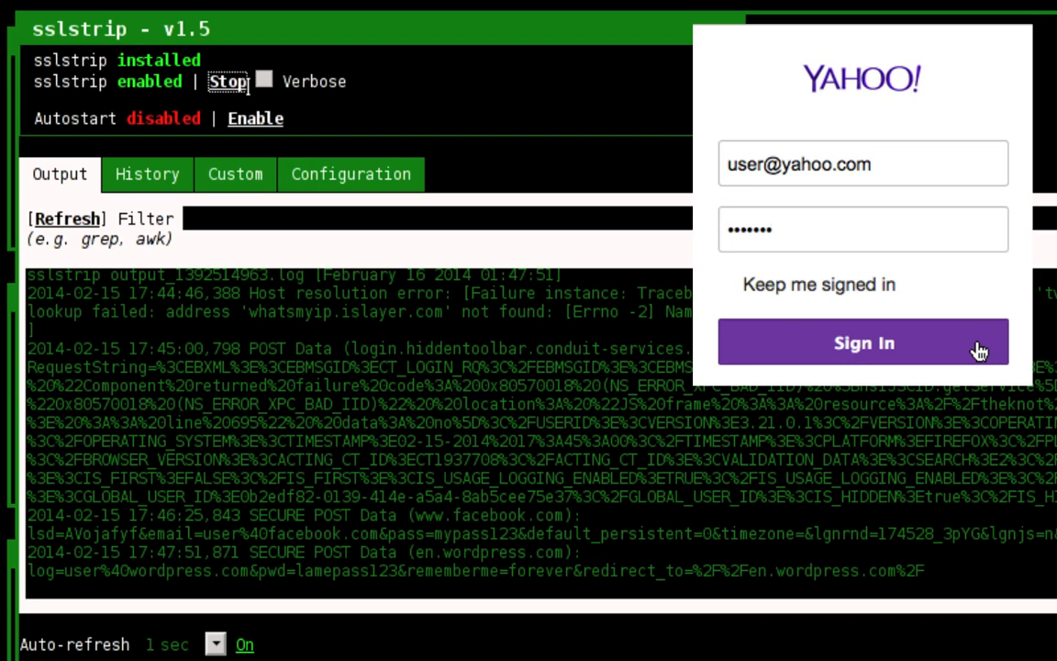
Submit the Yahoo test login so sslstrip logs a login.yahoo.com SECURE POST.
left_click(862, 342)
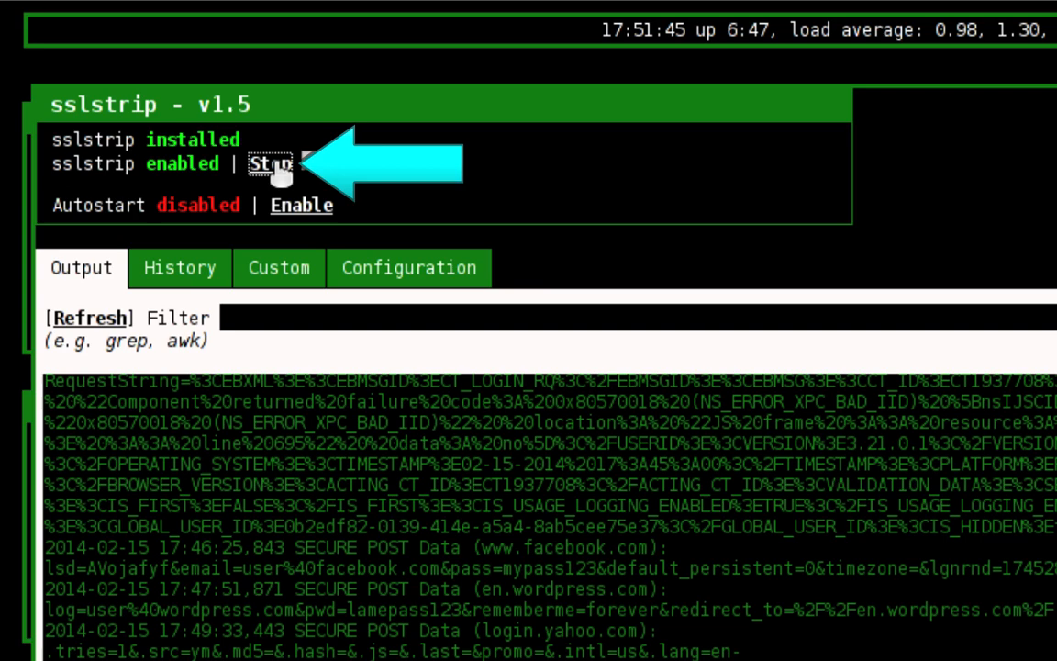
Stop sslstrip and open its History tab listing the saved log session.
left_click(269, 163)
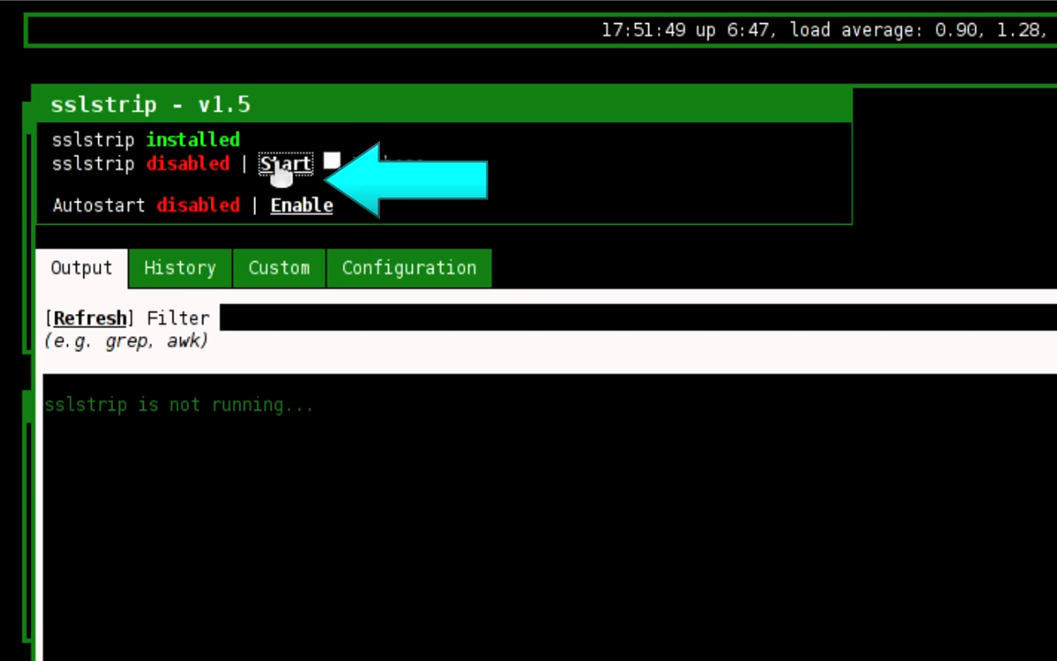
left_click(179, 267)
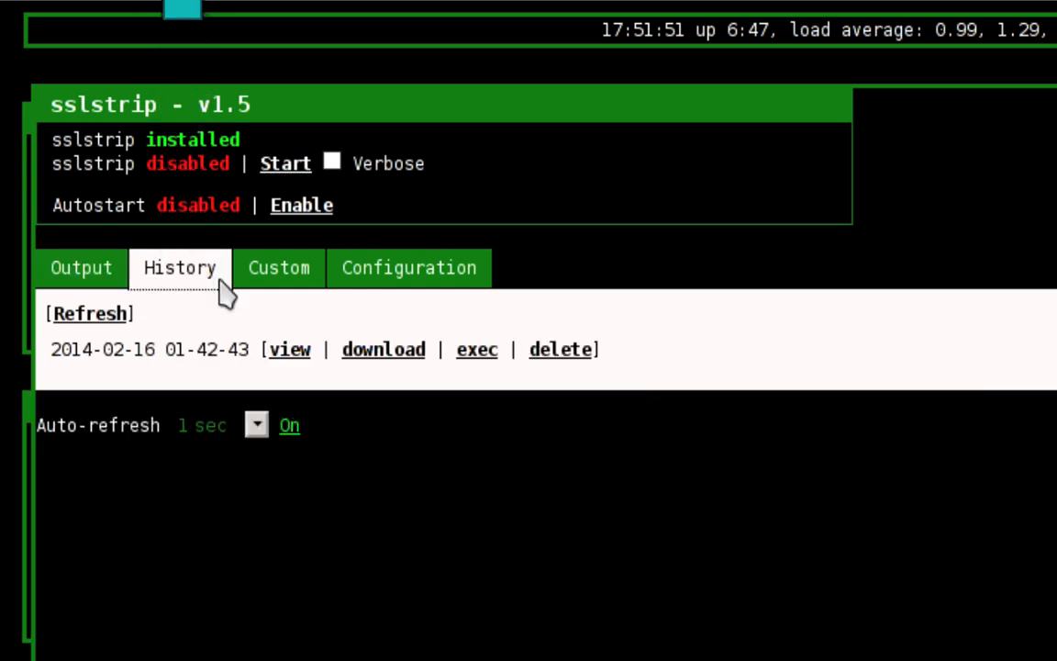